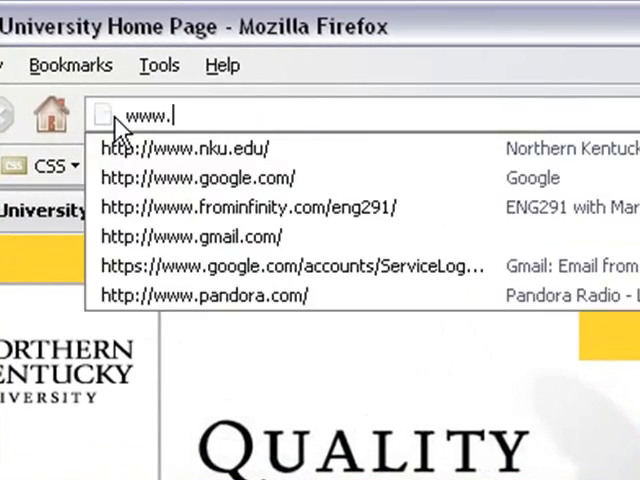
Go to google.com in Firefox and search for 'filezilla'
type("goo")
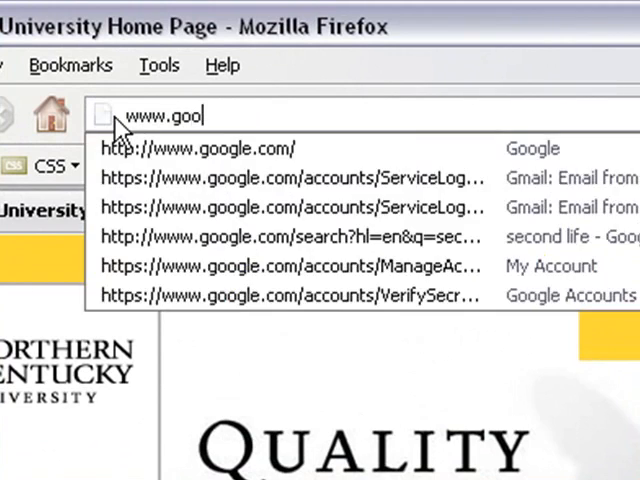
type("gle.com")
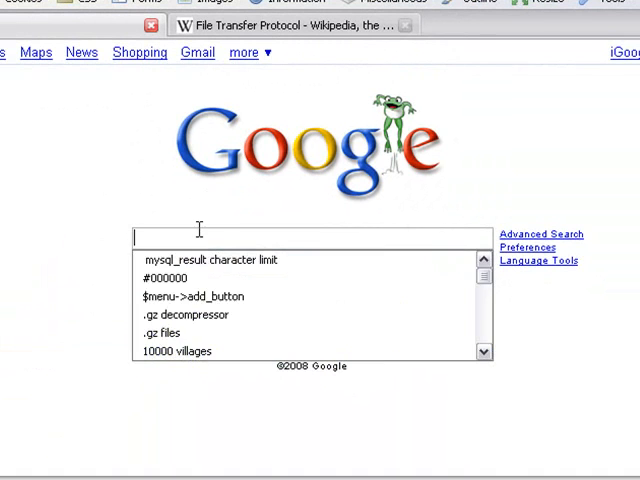
type("fie")
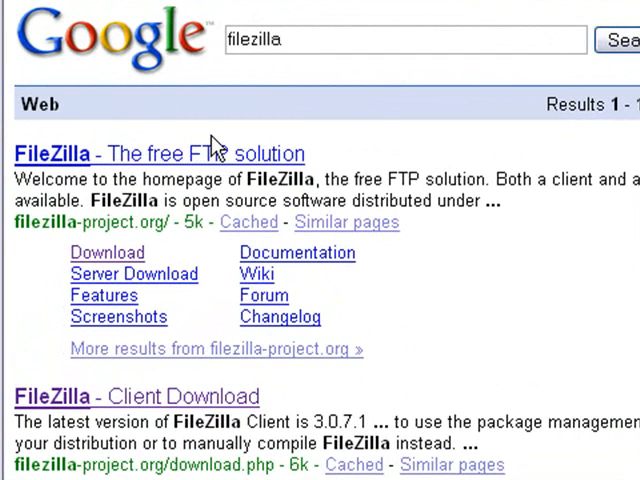
mouse_move(340, 167)
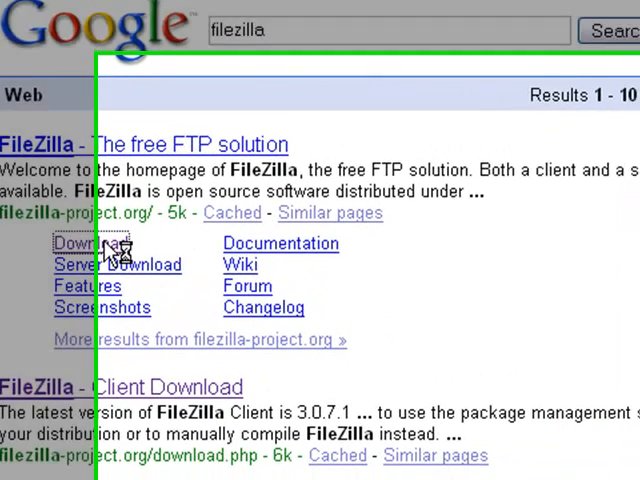
Open the FileZilla download page and scroll to the Windows installers
left_click(90, 242)
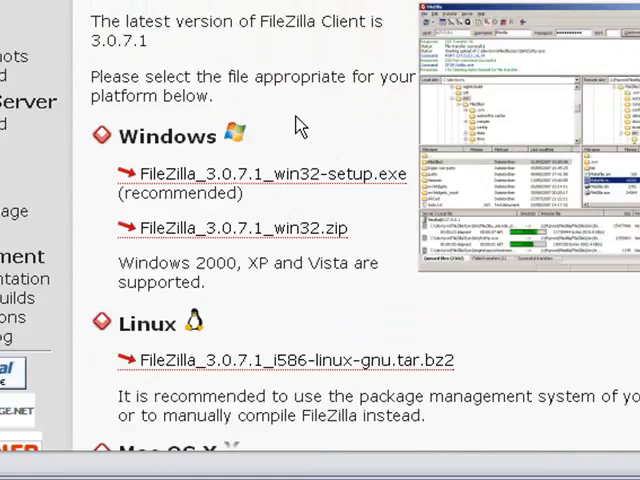
scroll("down", 3)
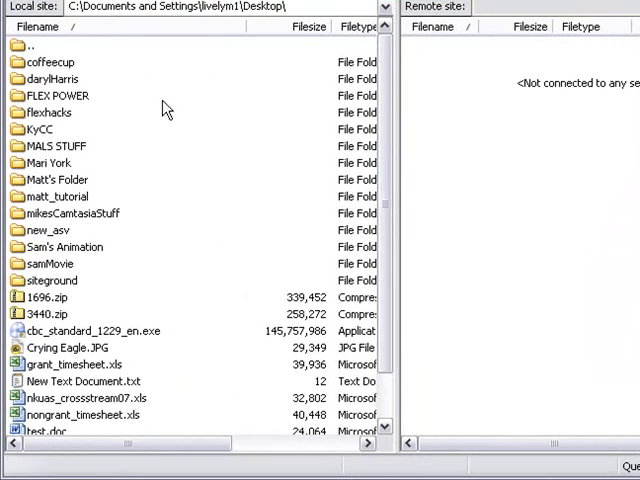
mouse_move(203, 95)
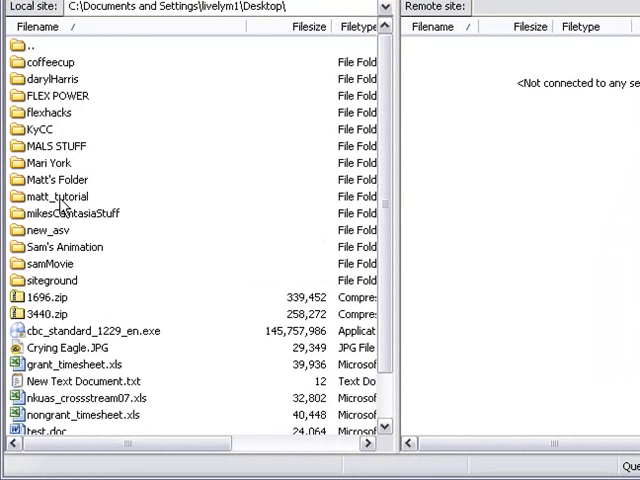
mouse_move(50, 116)
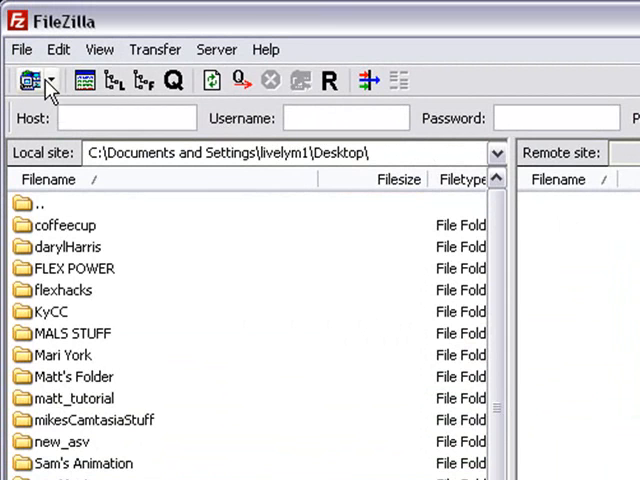
mouse_move(30, 80)
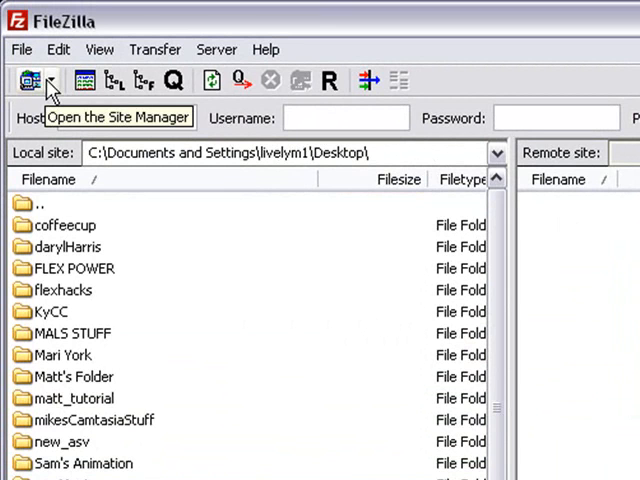
Open the Site Manager showing saved sites infinityorg, mySite and nkuas
left_click(52, 81)
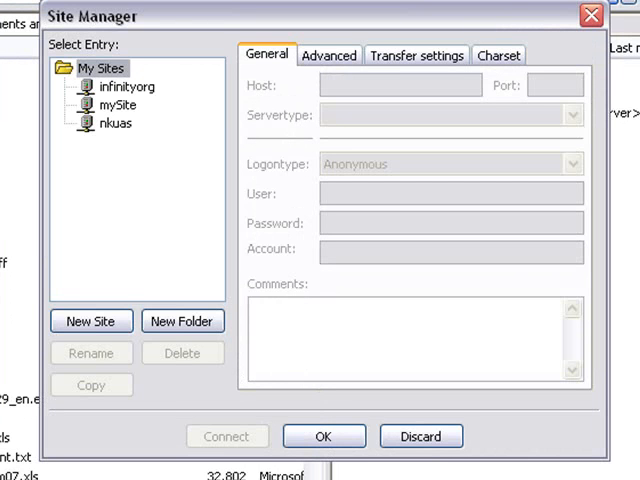
mouse_move(178, 22)
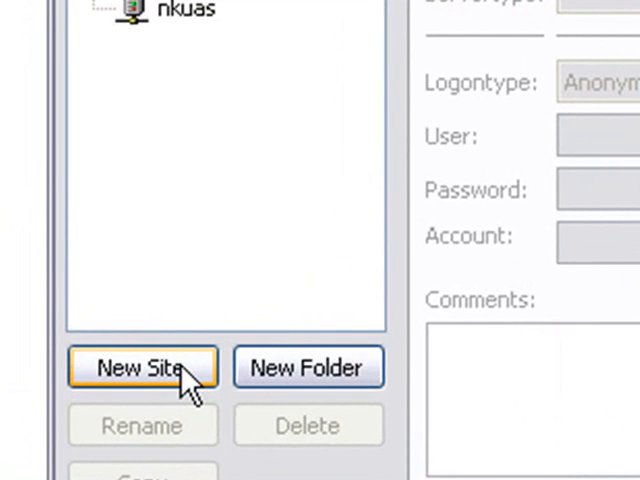
left_click(142, 367)
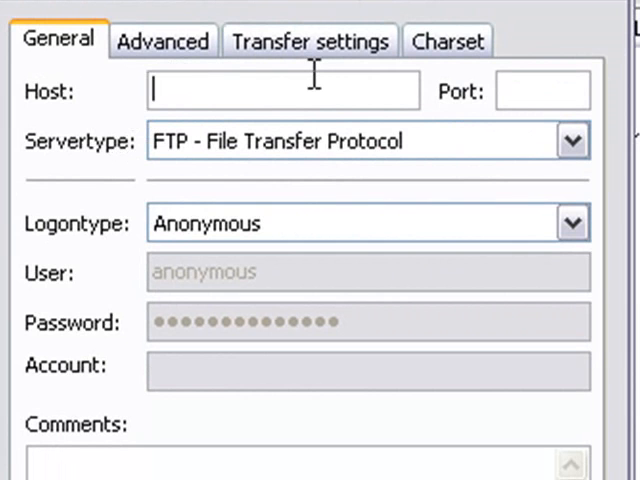
type("w")
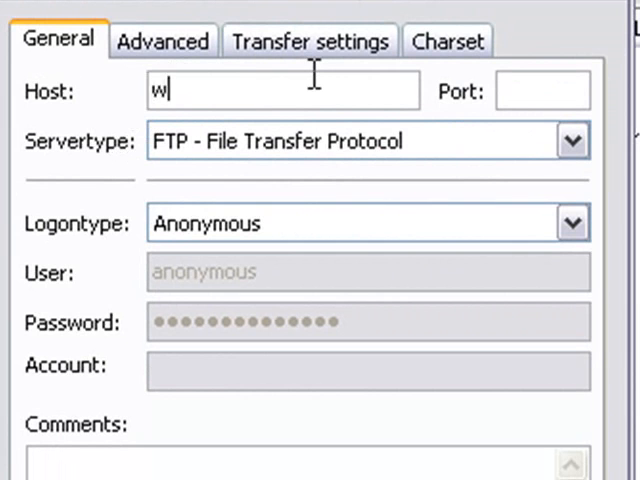
type("ww.nku")
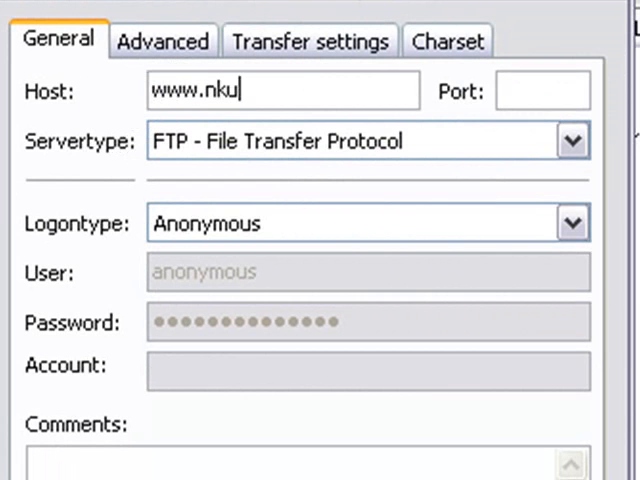
type("as.org")
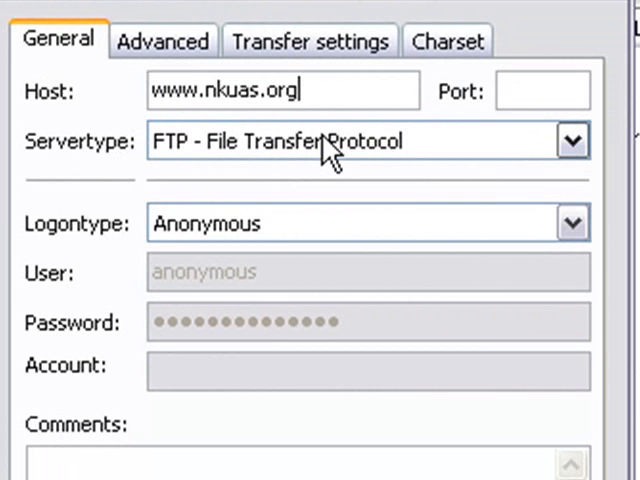
mouse_move(580, 160)
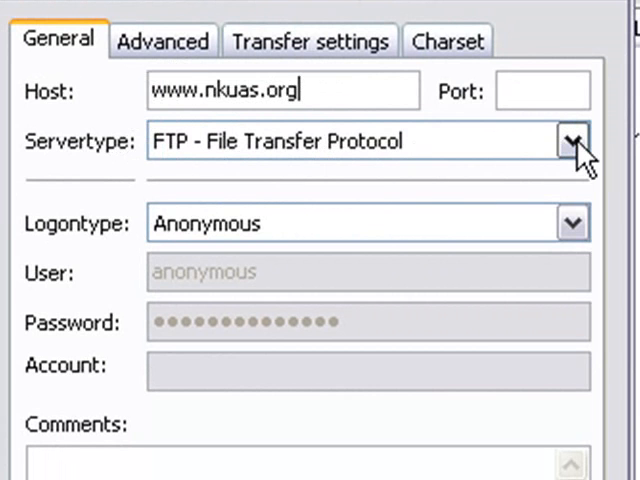
Set plain FTP, Normal logon, user nkuas and the password
left_click(570, 140)
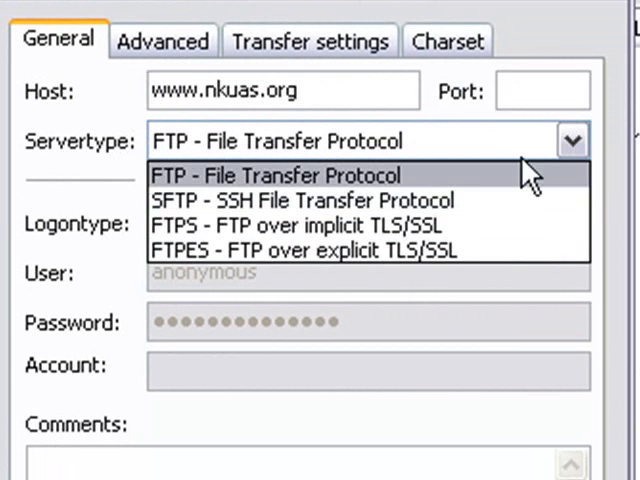
left_click(280, 175)
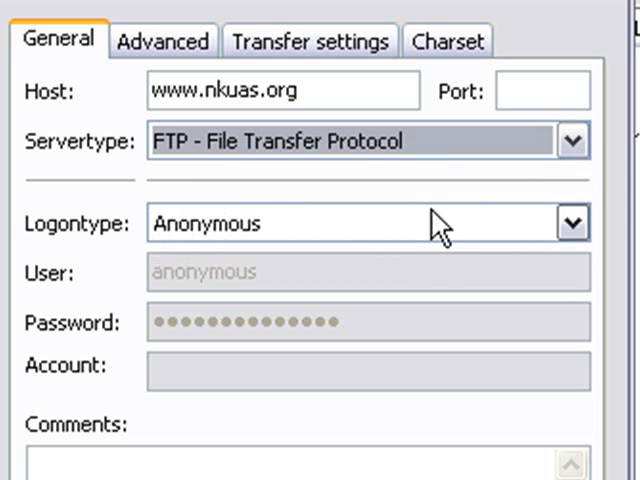
mouse_move(572, 223)
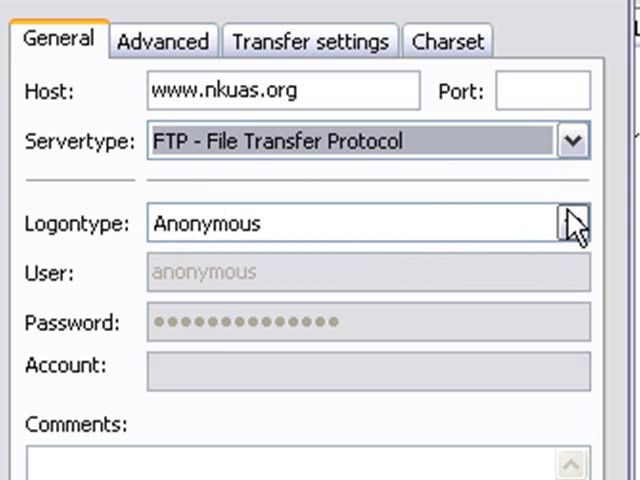
left_click(570, 223)
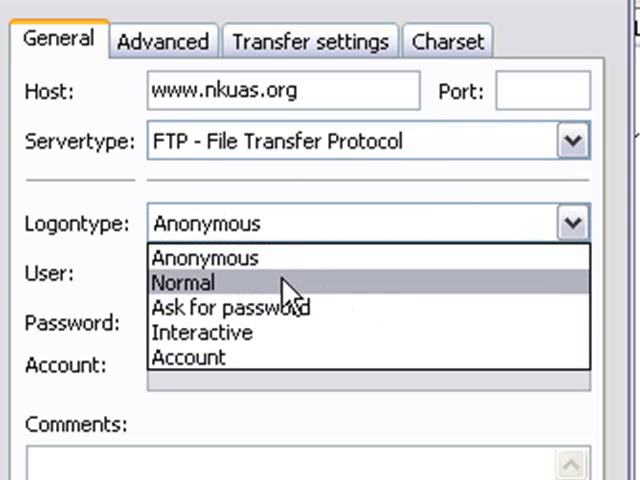
left_click(182, 282)
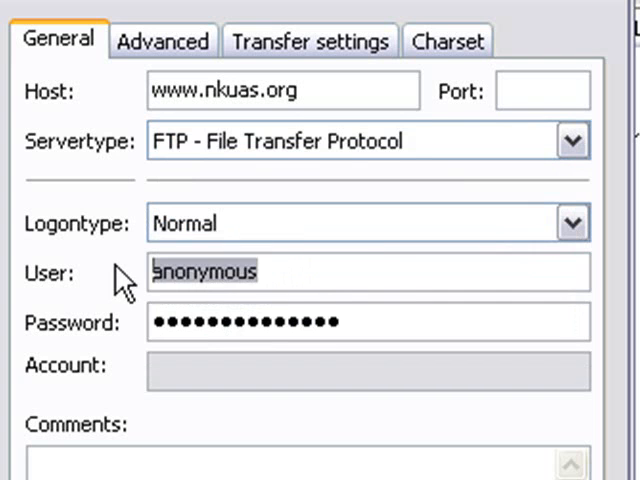
type("nkuasd")
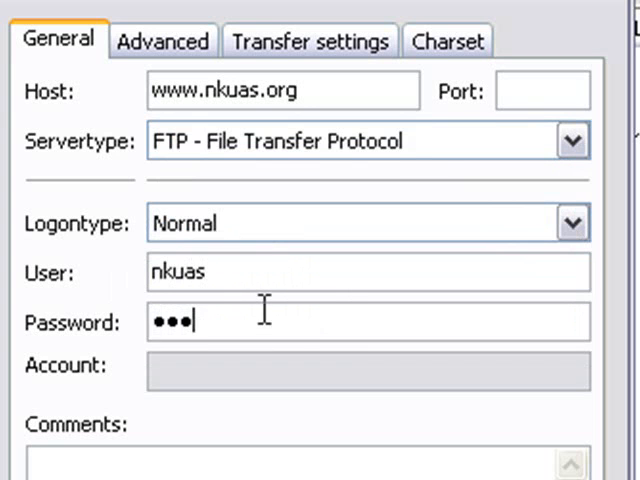
type("••")
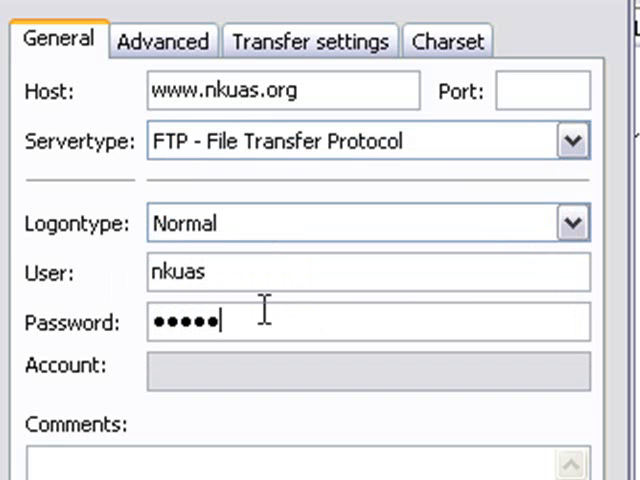
type("••••")
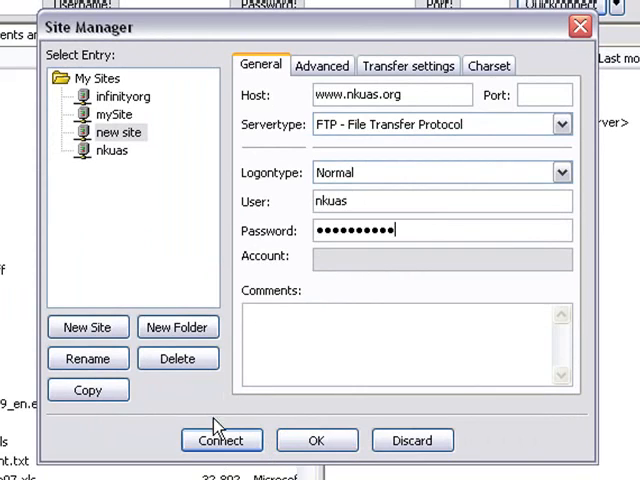
left_click(221, 440)
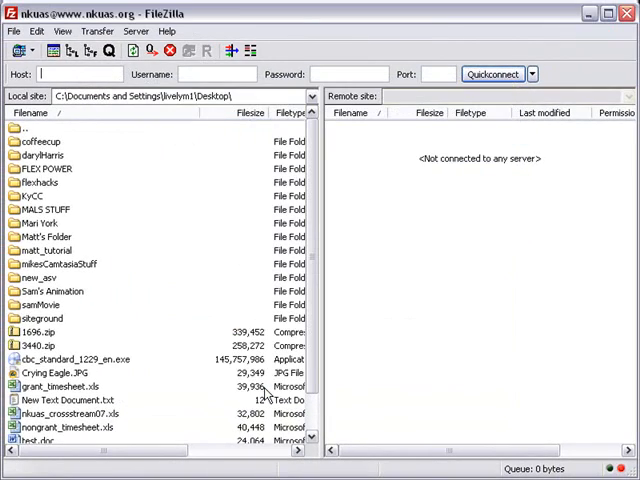
left_click(492, 74)
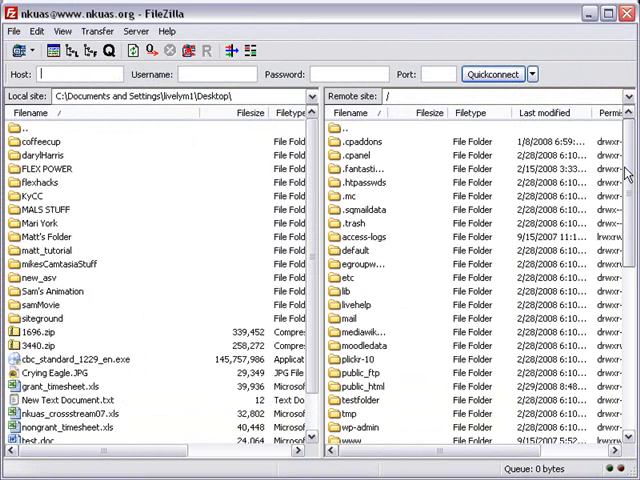
scroll("down", 3)
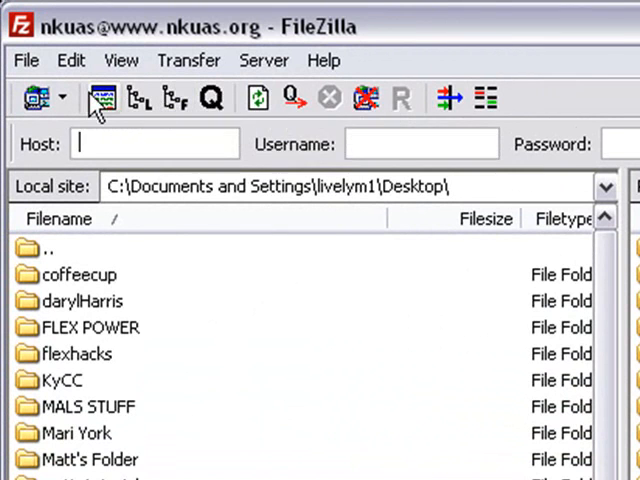
mouse_move(103, 98)
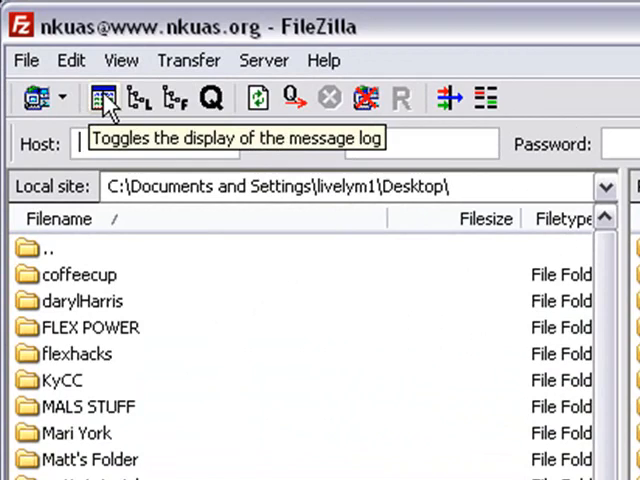
Show the message log, review the connection exchange, then hide it
left_click(104, 97)
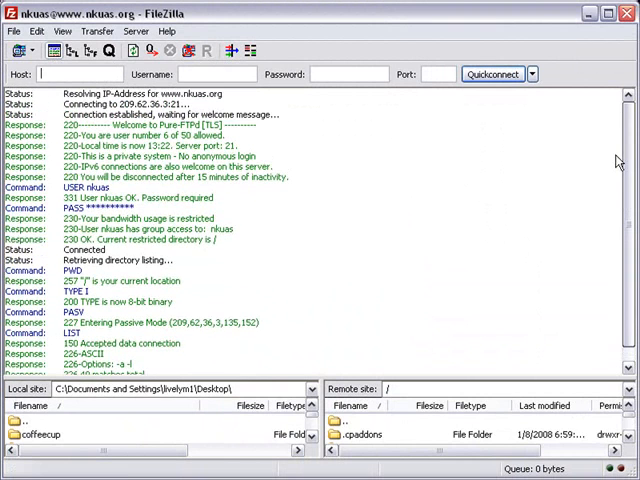
scroll("down", 3)
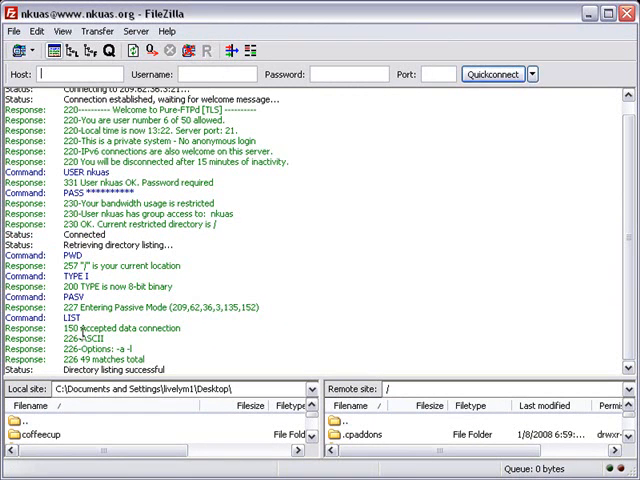
mouse_move(560, 171)
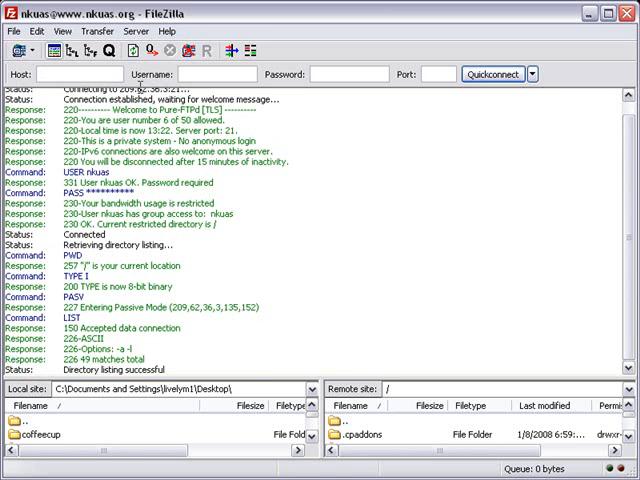
mouse_move(55, 51)
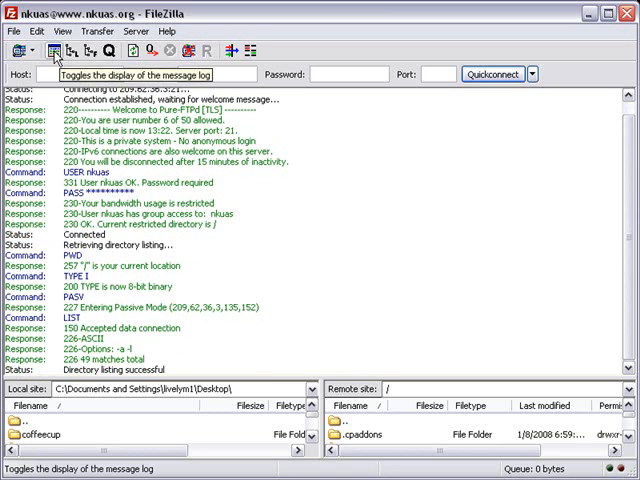
left_click(53, 51)
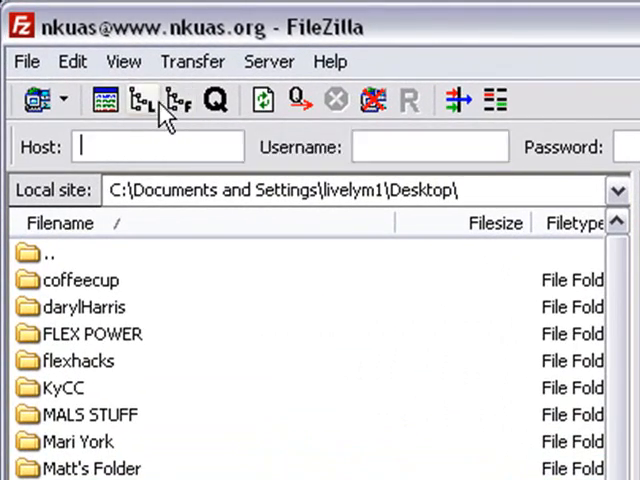
mouse_move(178, 100)
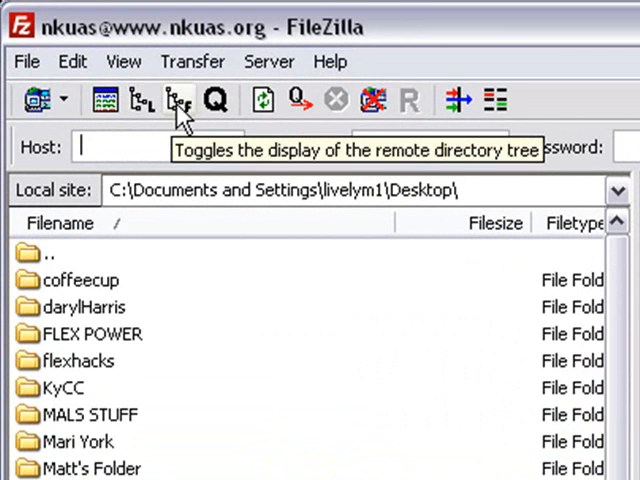
mouse_move(141, 100)
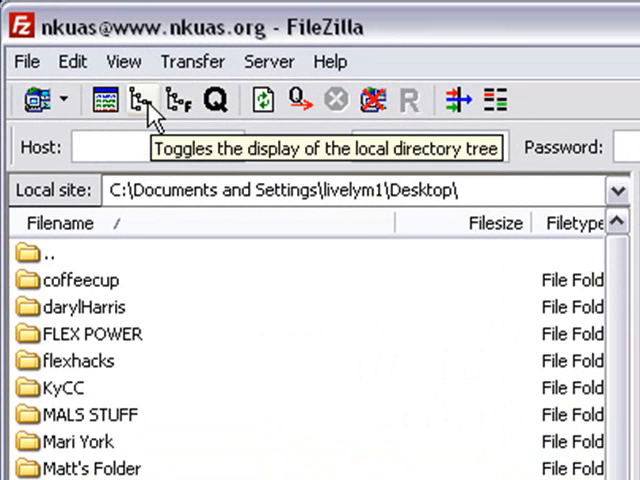
left_click(133, 99)
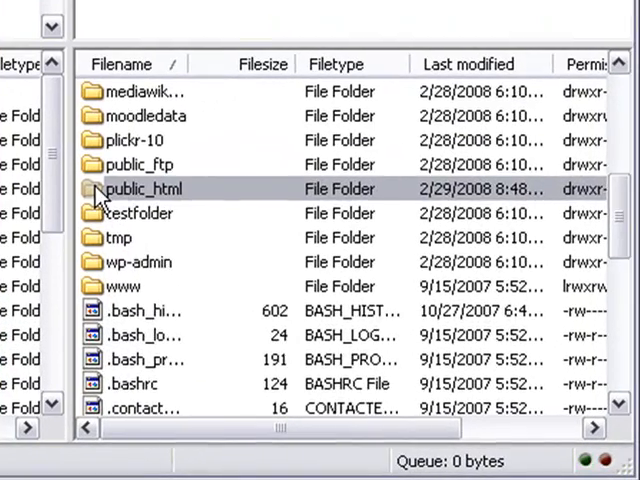
Open public_html on the server and select the matt folder
double_click(146, 188)
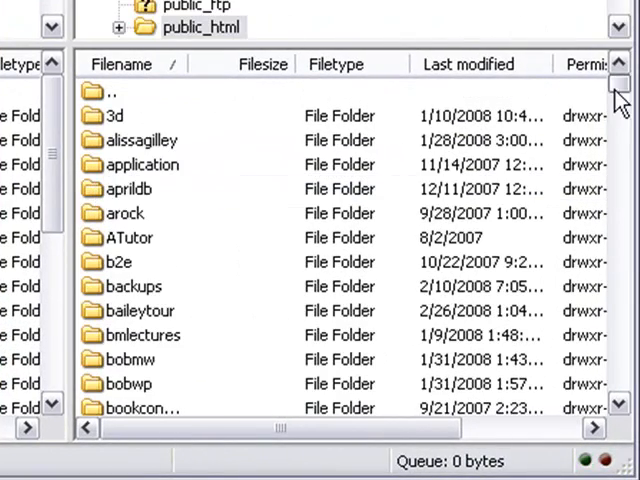
scroll("down", 3)
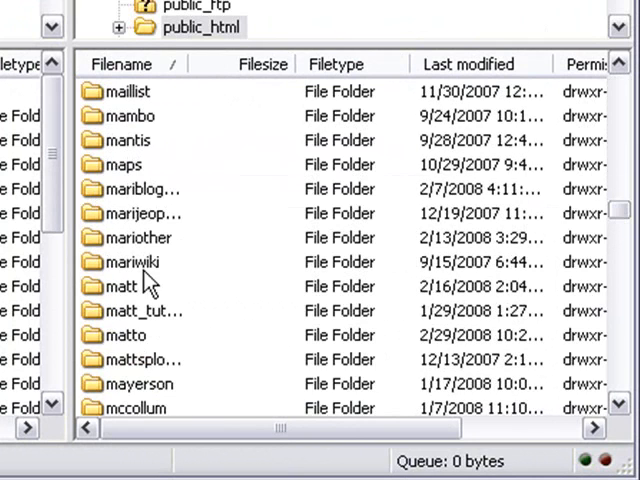
left_click(120, 287)
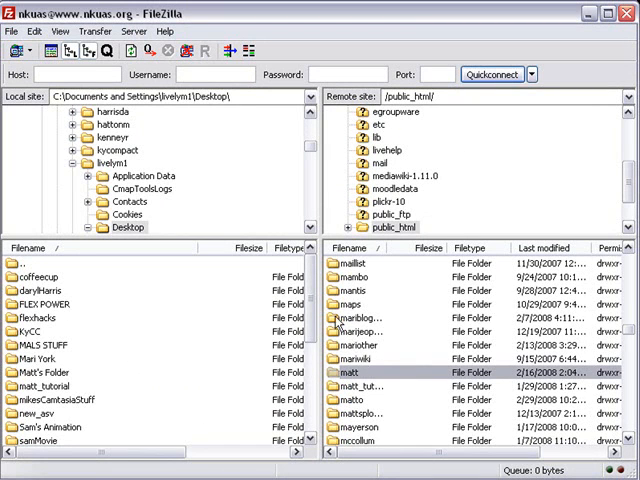
mouse_move(450, 197)
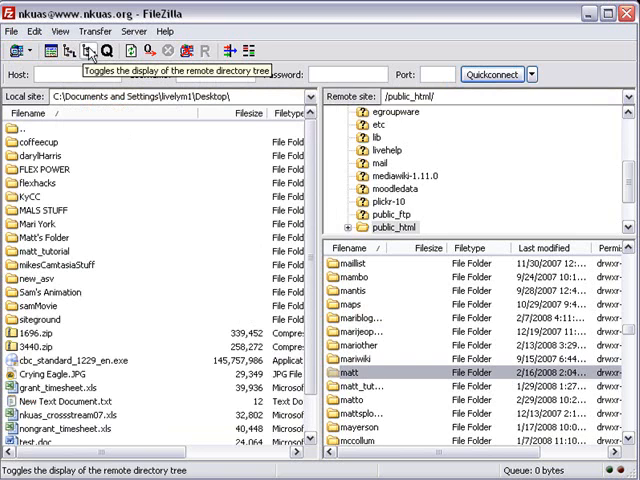
Hide the remote directory tree
left_click(90, 50)
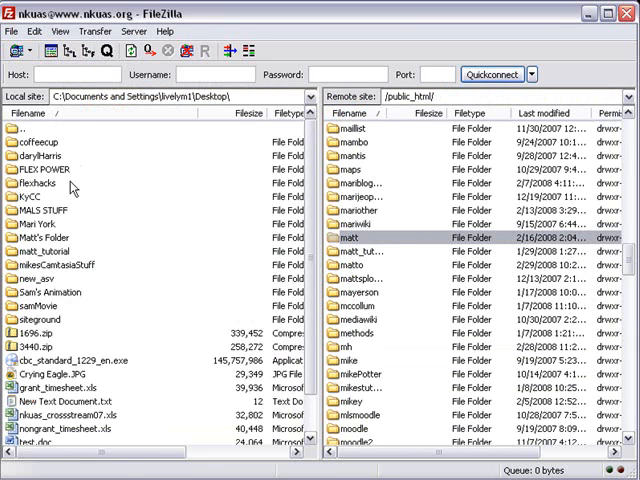
mouse_move(147, 232)
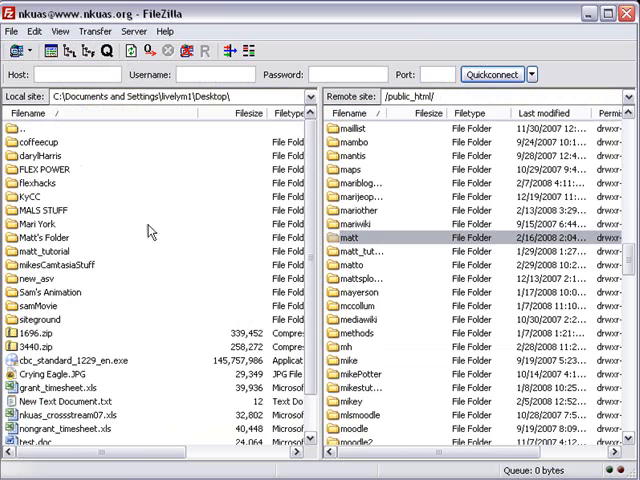
mouse_move(428, 335)
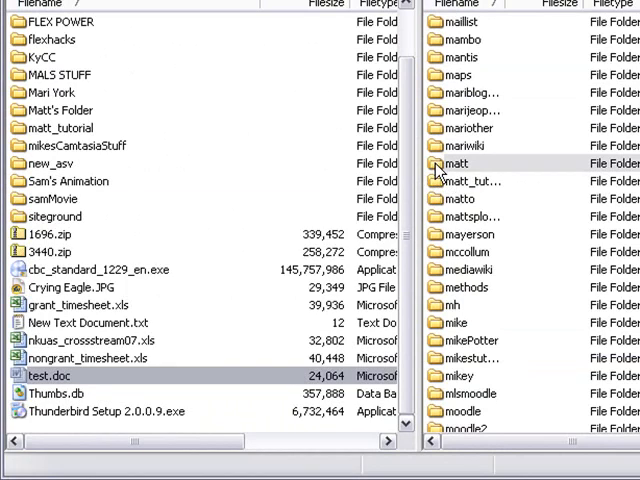
mouse_move(450, 170)
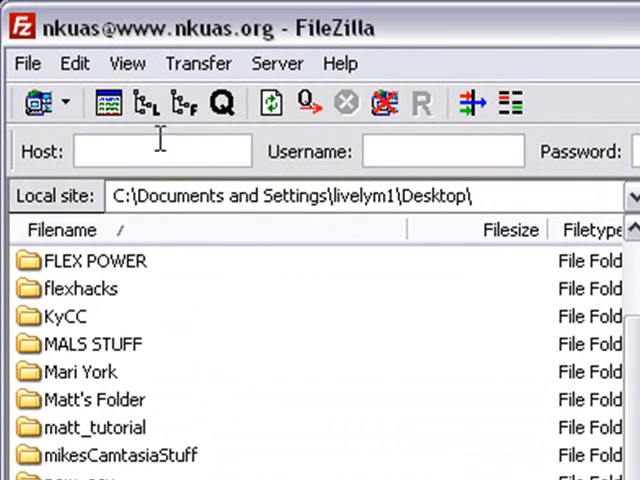
mouse_move(108, 103)
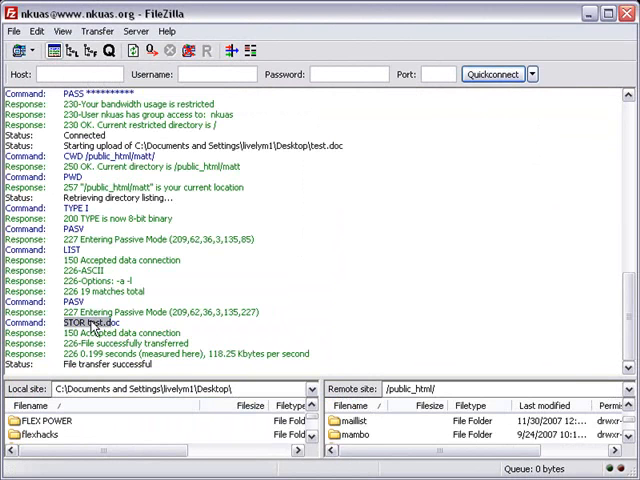
Transfer test.doc from the Desktop into /public_html/matt
double_click(102, 322)
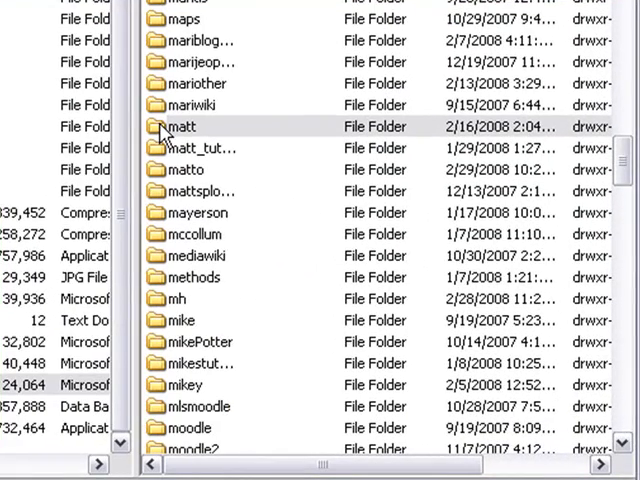
Open /public_html/matt and select the uploaded test.doc (24,064 bytes)
left_click(180, 126)
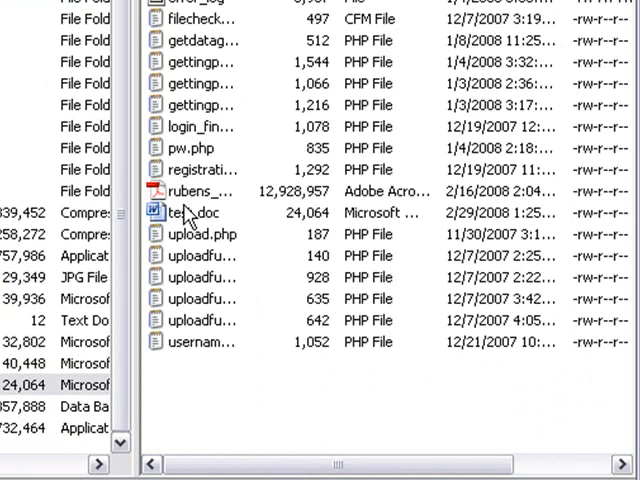
left_click(200, 213)
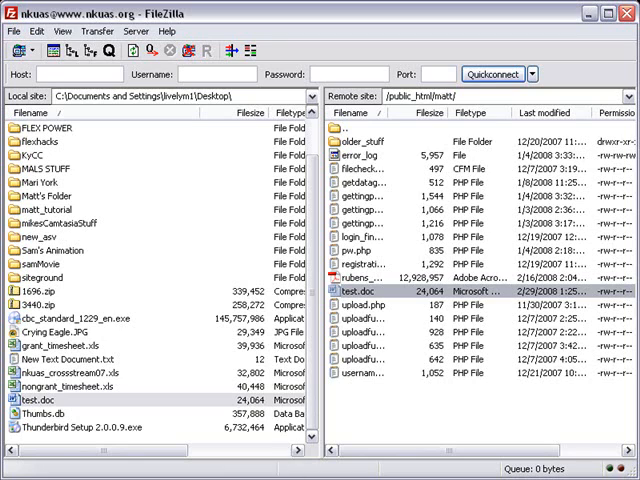
mouse_move(335, 425)
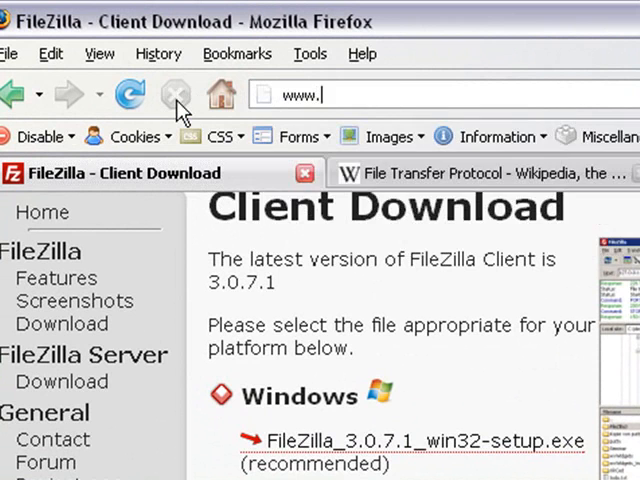
type("nkuas.org")
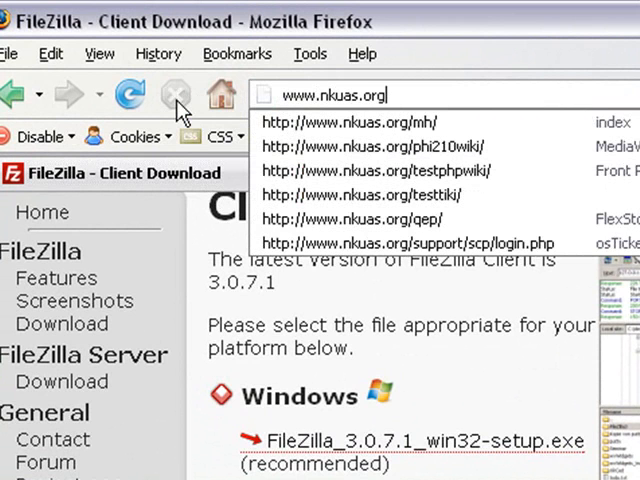
type("matt")
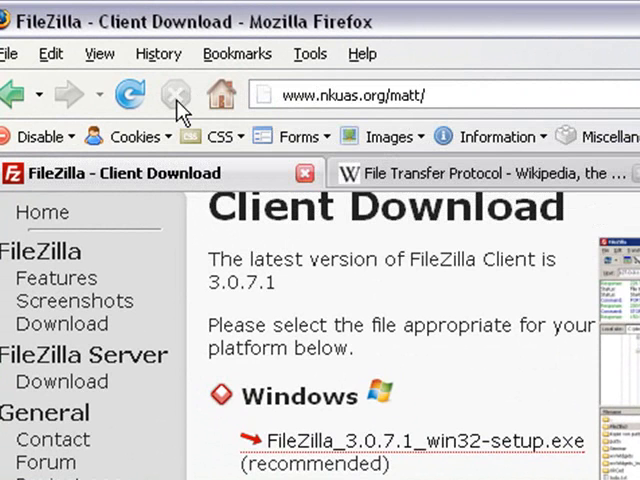
type("/test.doc")
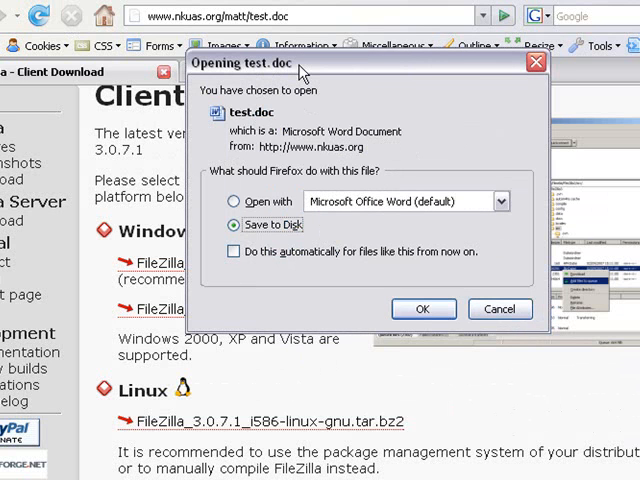
mouse_move(310, 73)
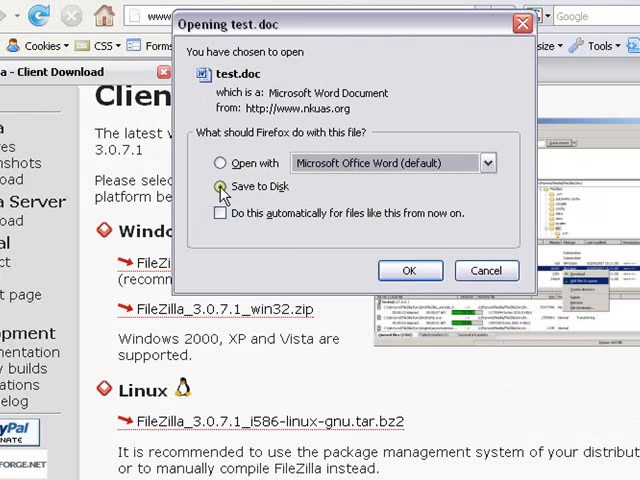
Choose Save to Disk for test.doc and save it to the Desktop as test1.doc
left_click(219, 186)
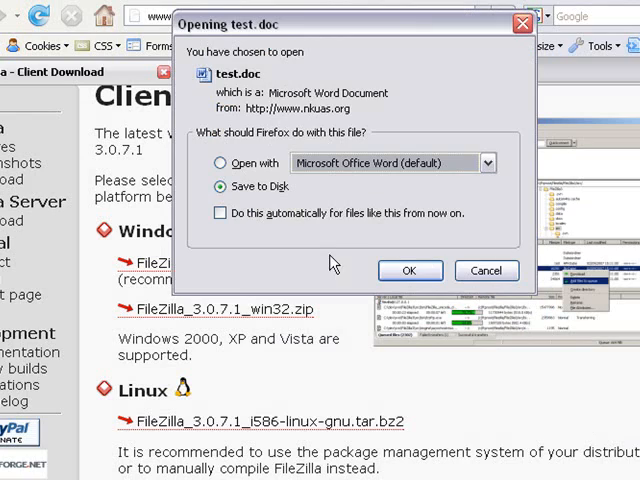
left_click(410, 270)
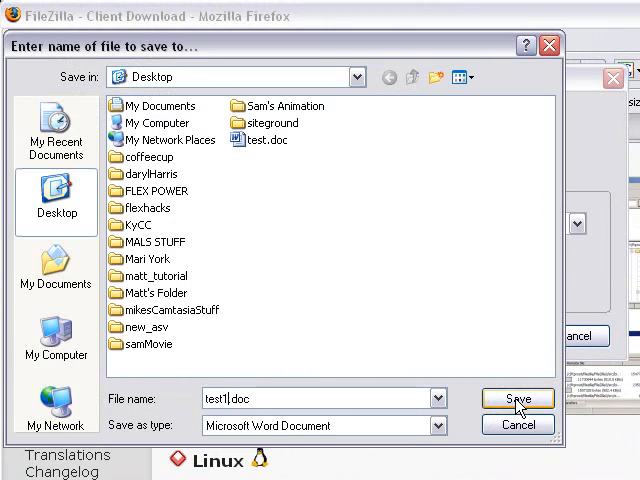
left_click(516, 398)
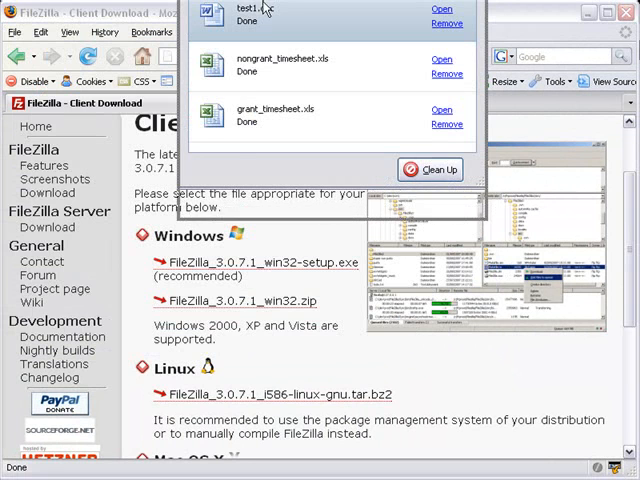
Close Firefox's Downloads window after test1.doc finishes
left_click(433, 169)
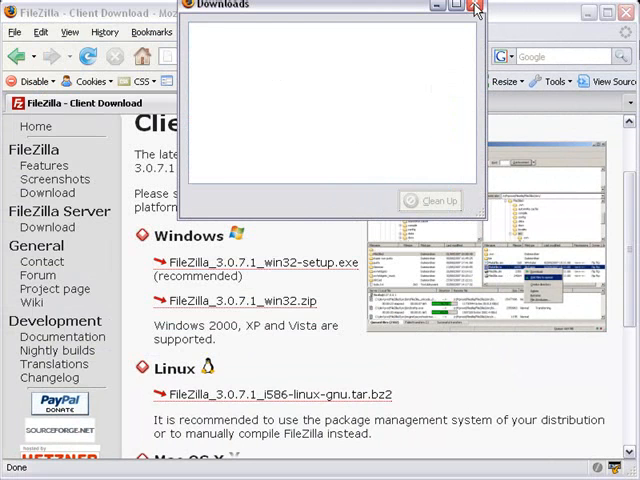
left_click(476, 7)
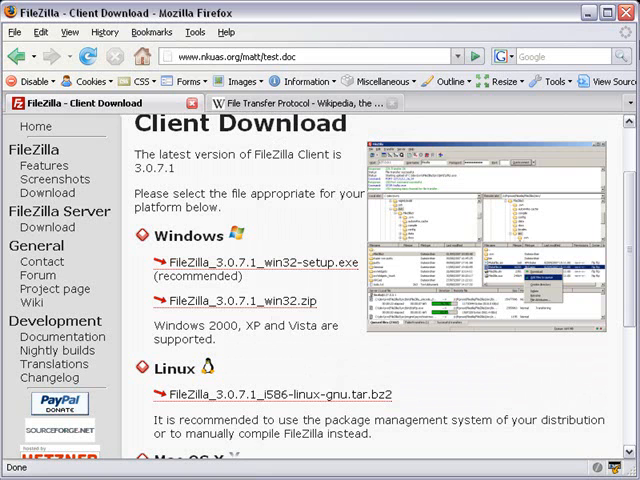
mouse_move(135, 175)
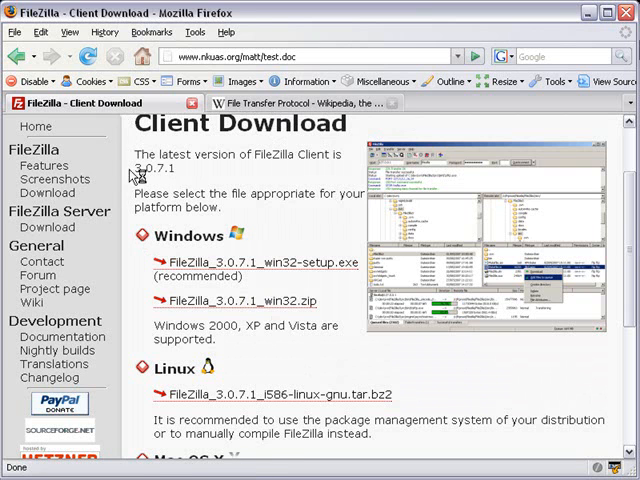
mouse_move(135, 147)
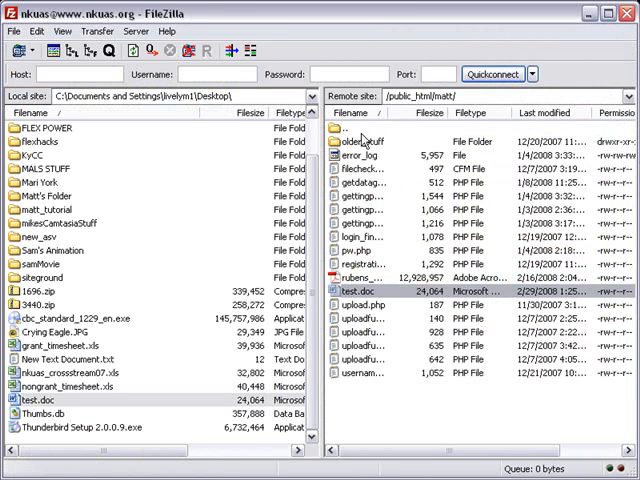
mouse_move(463, 193)
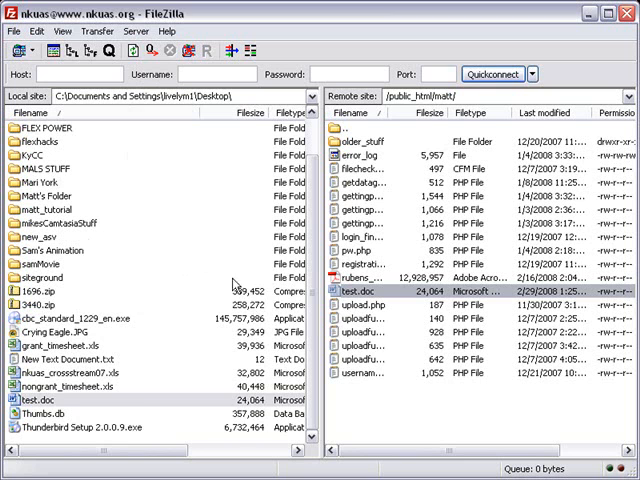
mouse_move(388, 190)
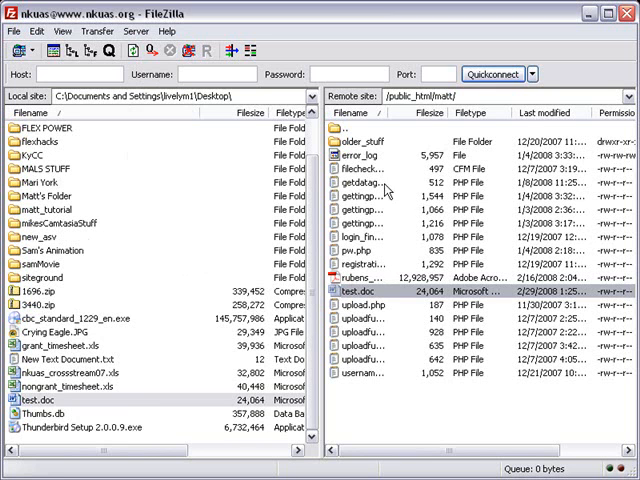
Bring FileZilla back to view the remote /public_html/matt/ listing containing test.doc
left_click(362, 183)
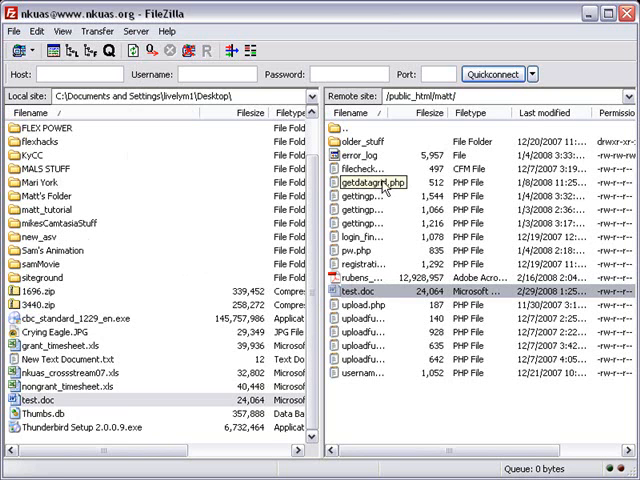